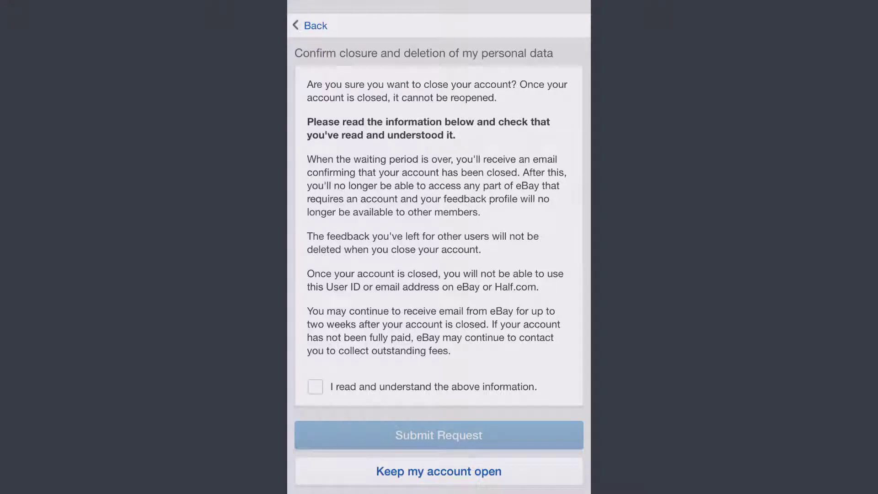
Tick 'I read and understand the above information' and return to the iPhone home screen.
{"action": "left_click", "coordinate": [314, 386]}
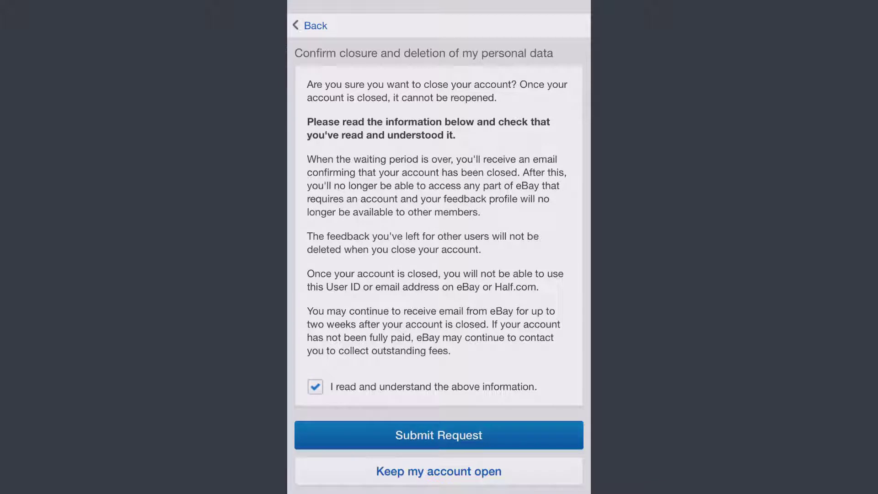
{"action": "left_click", "coordinate": [438, 435]}
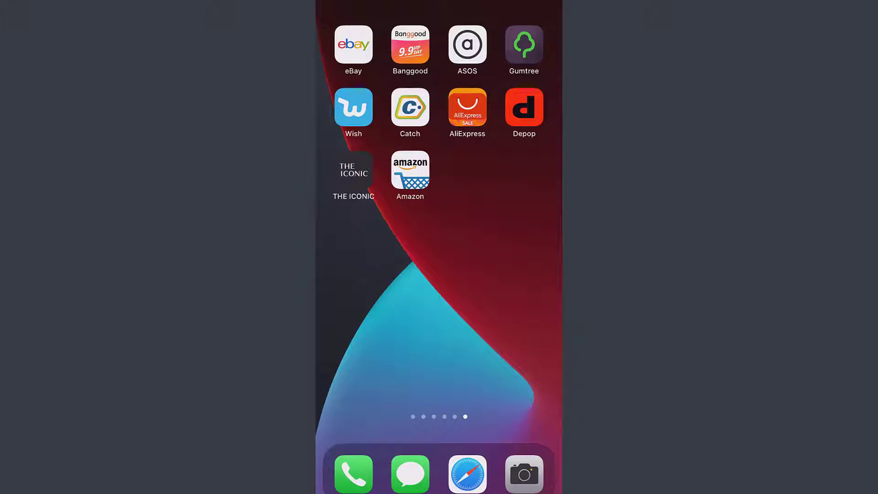
Launch the eBay app and go to the My eBay tab.
{"action": "left_click", "coordinate": [353, 44]}
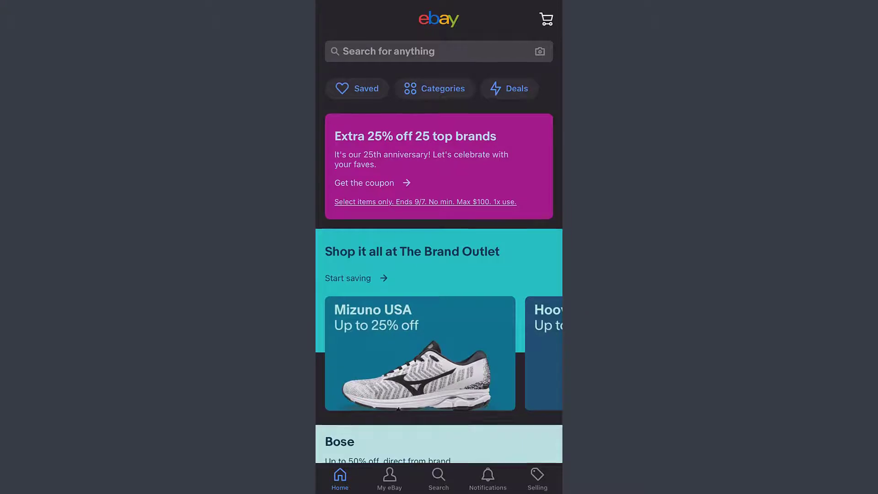
{"action": "scroll", "scroll_direction": "down", "scroll_amount": 3}
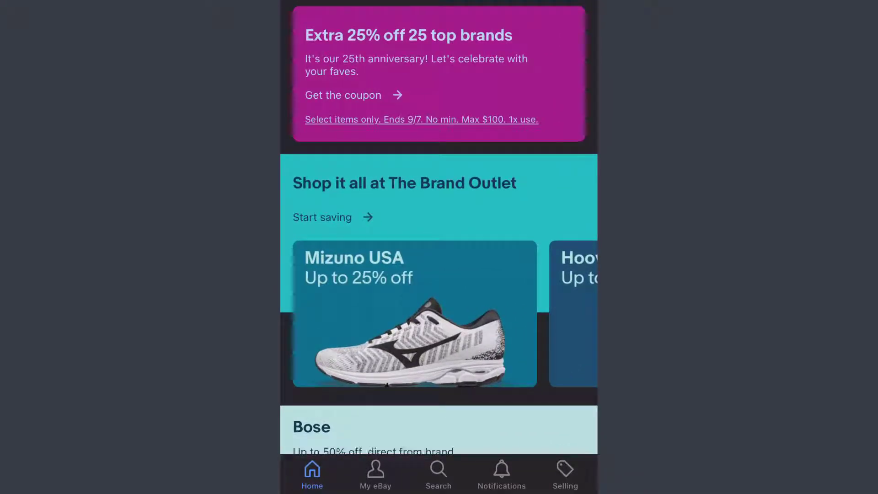
{"action": "left_click", "coordinate": [375, 471]}
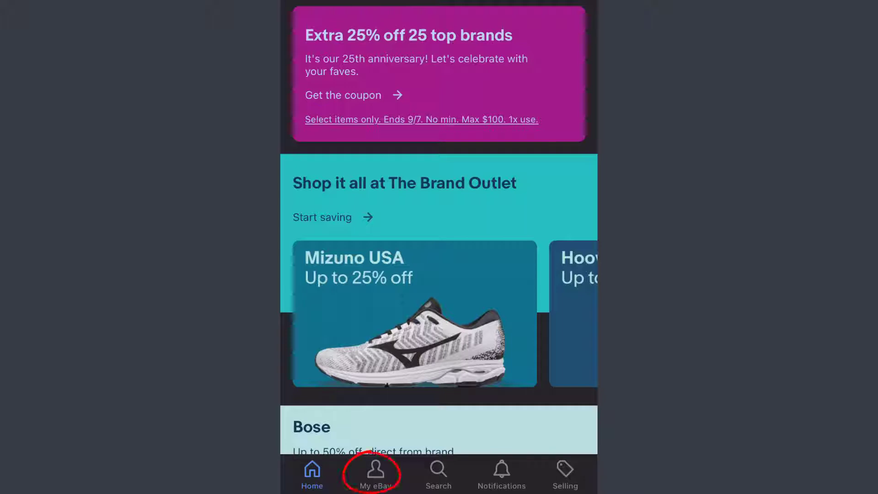
{"action": "left_click", "coordinate": [371, 474]}
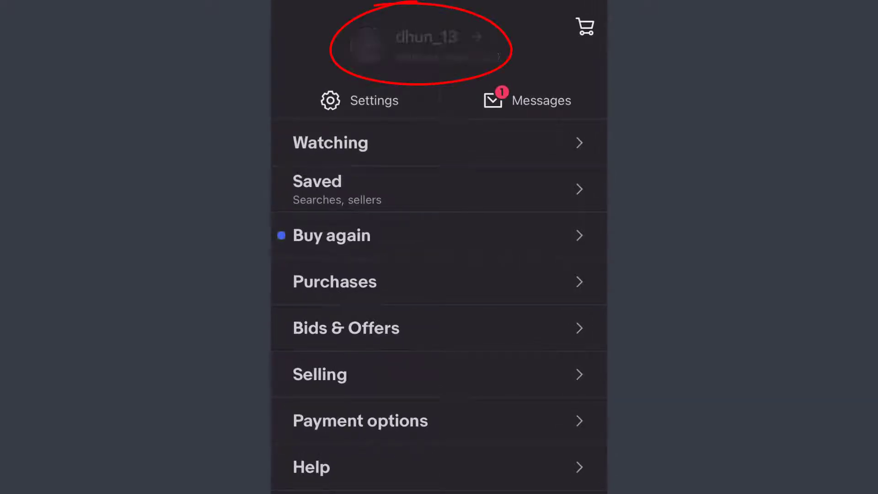
Open your Profile and choose Help & Contact from its three-dot menu.
{"action": "left_click", "coordinate": [423, 45]}
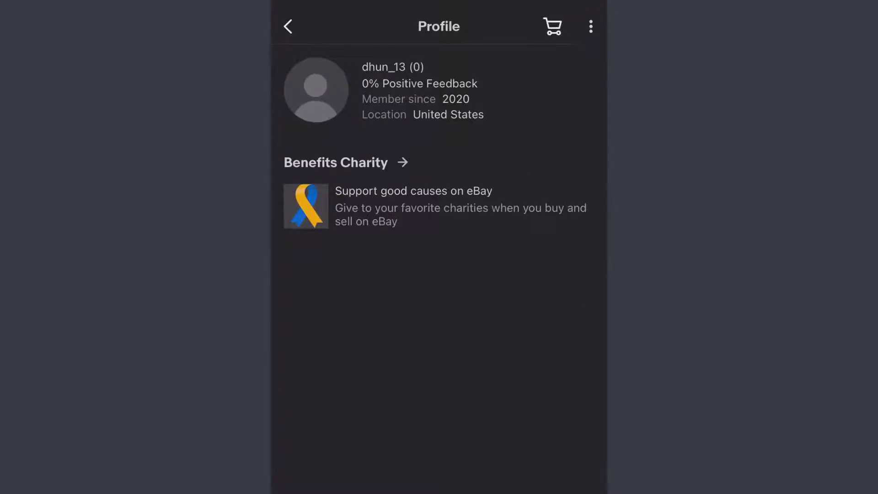
{"action": "left_click", "coordinate": [590, 27]}
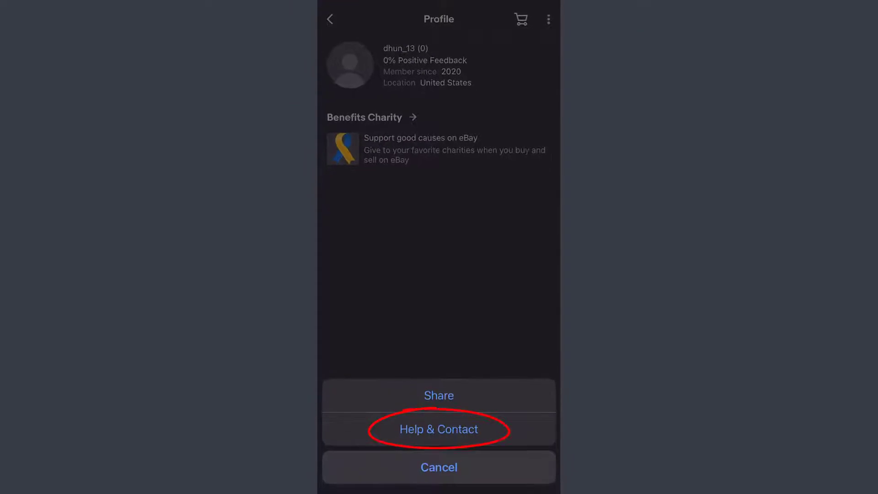
{"action": "left_click", "coordinate": [439, 429]}
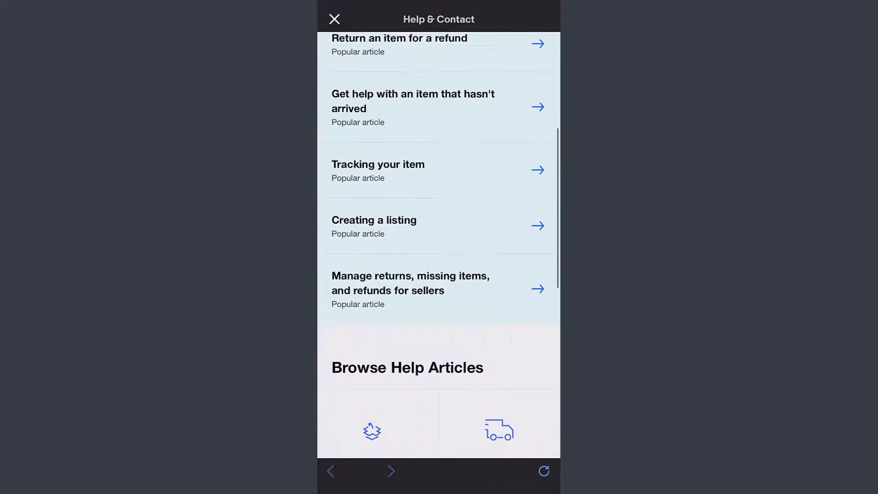
Under Account help articles, open 'Closing your account and…' in Settings.
{"action": "scroll", "scroll_direction": "down", "scroll_amount": 3}
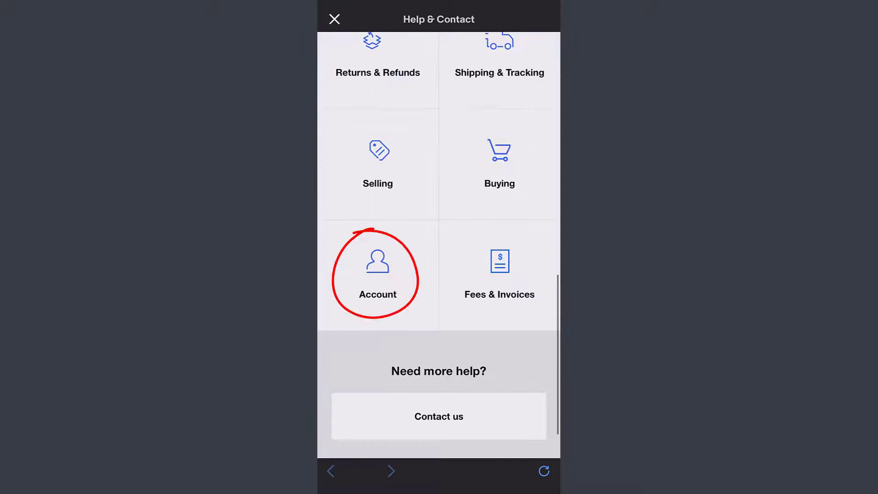
{"action": "left_click", "coordinate": [378, 274]}
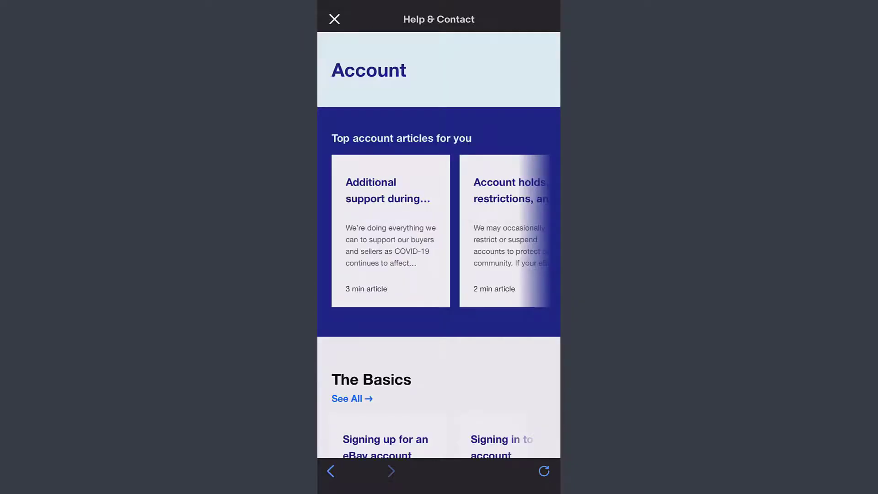
{"action": "scroll", "scroll_direction": "down", "scroll_amount": 3}
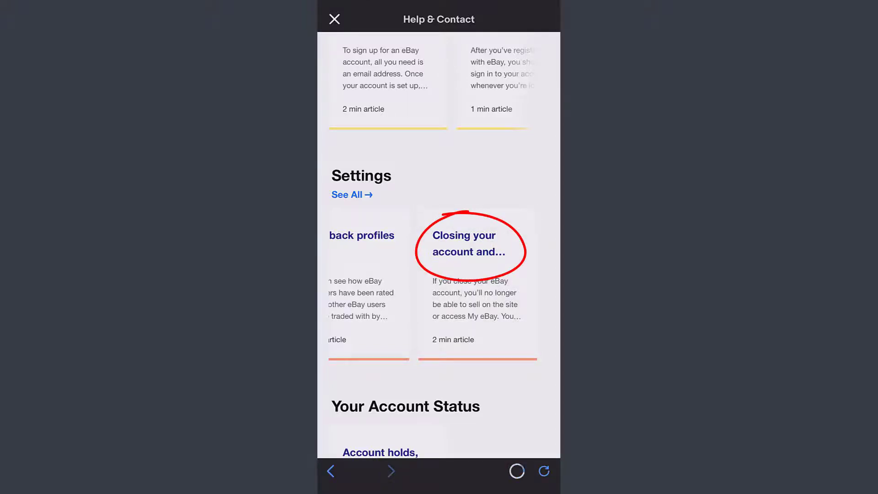
{"action": "left_click", "coordinate": [470, 243]}
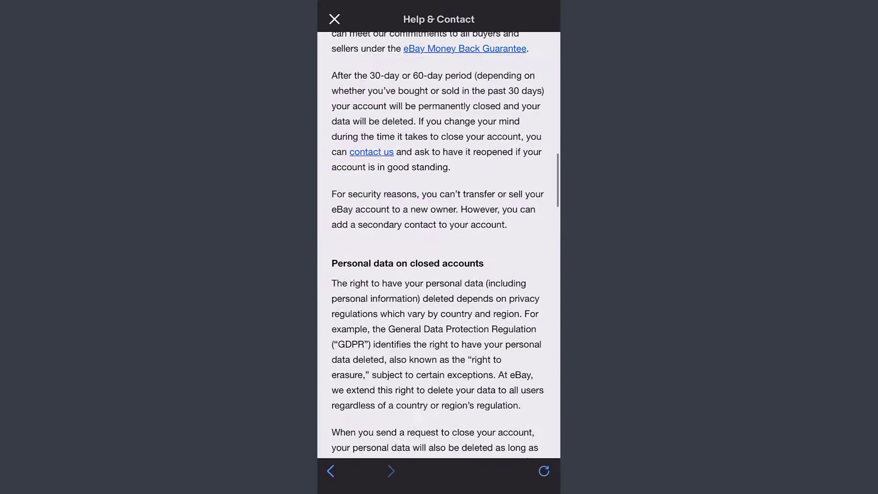
Choose 'Close account and delete my data' and continue past the contact info page.
{"action": "scroll", "scroll_direction": "down", "scroll_amount": 3}
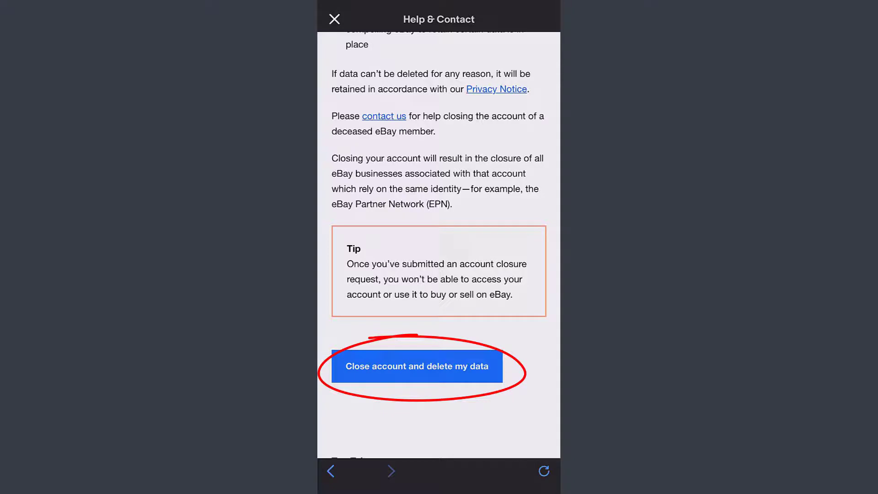
{"action": "left_click", "coordinate": [416, 366]}
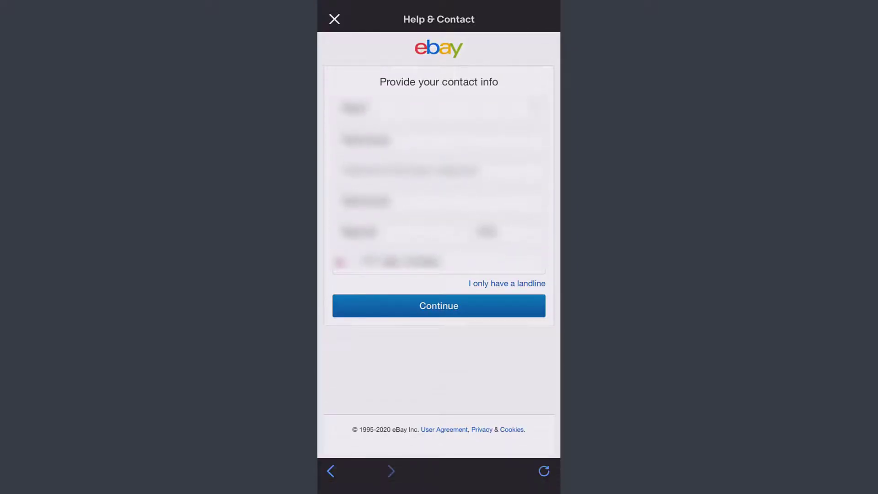
{"action": "left_click", "coordinate": [439, 306]}
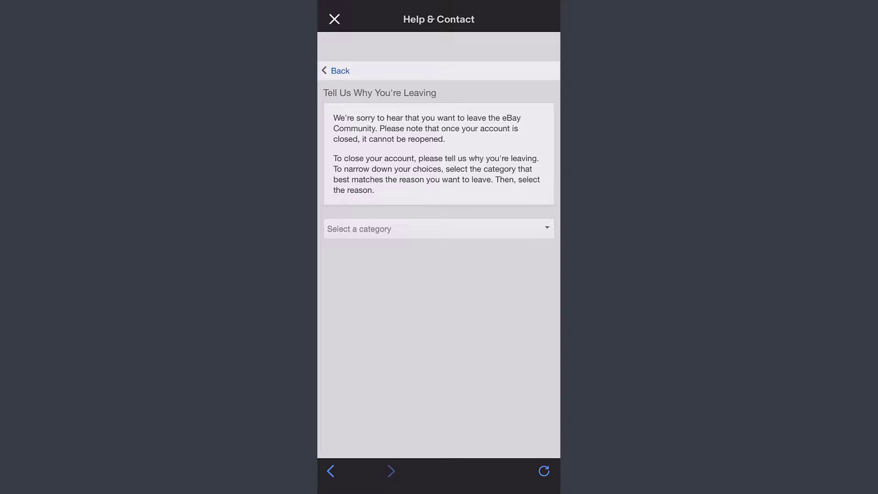
Pick a Personal reason, choose 'No, please close my account', acknowledge, and Submit Request.
{"action": "left_click", "coordinate": [439, 229]}
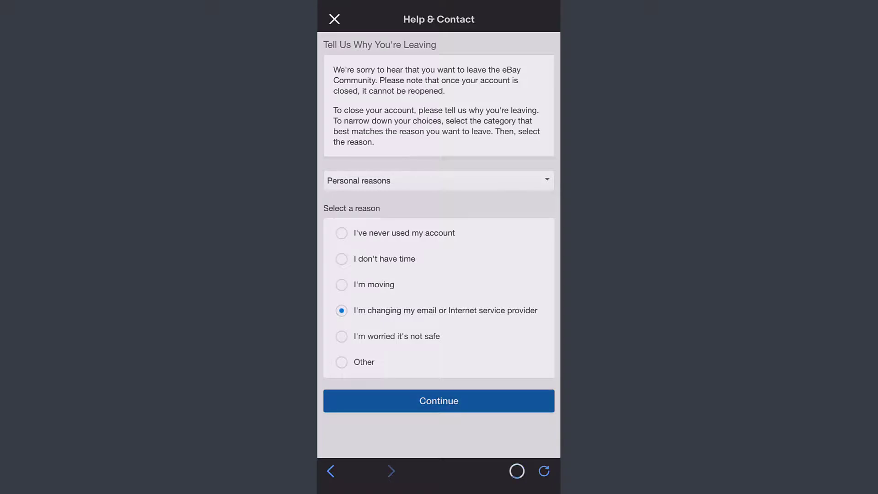
{"action": "left_click", "coordinate": [439, 400]}
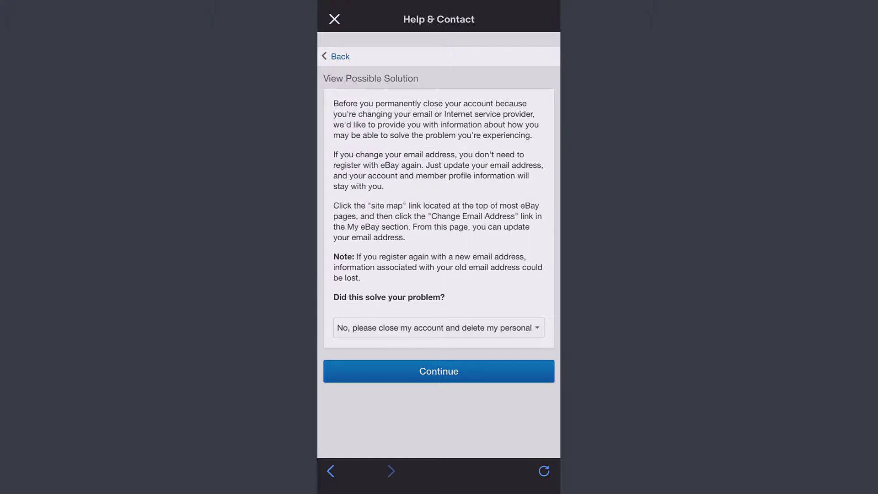
{"action": "left_click", "coordinate": [438, 371]}
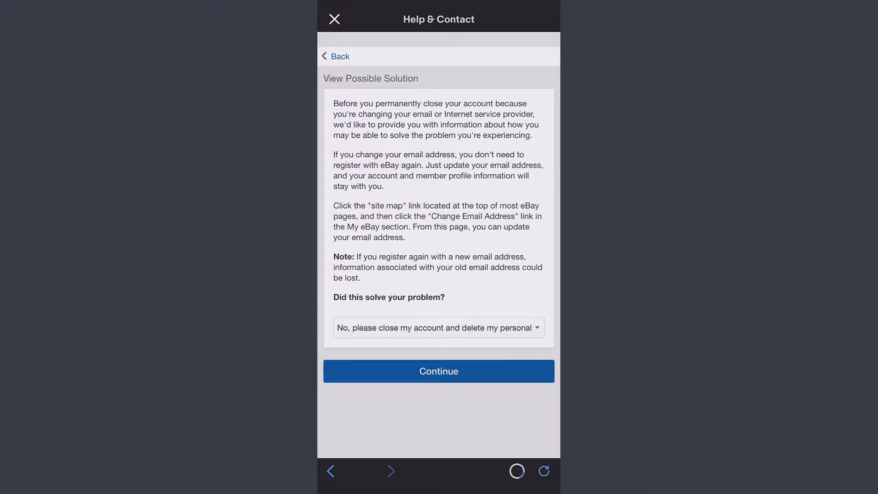
{"action": "left_click", "coordinate": [438, 371]}
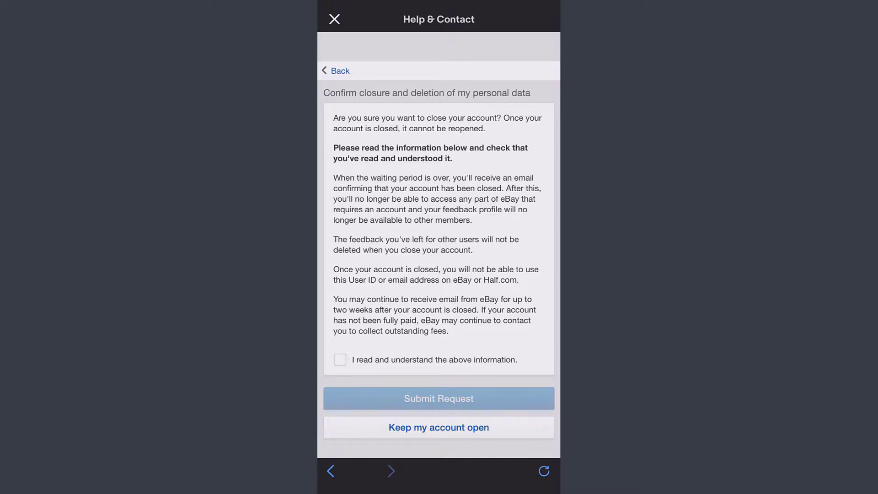
{"action": "left_click", "coordinate": [340, 360]}
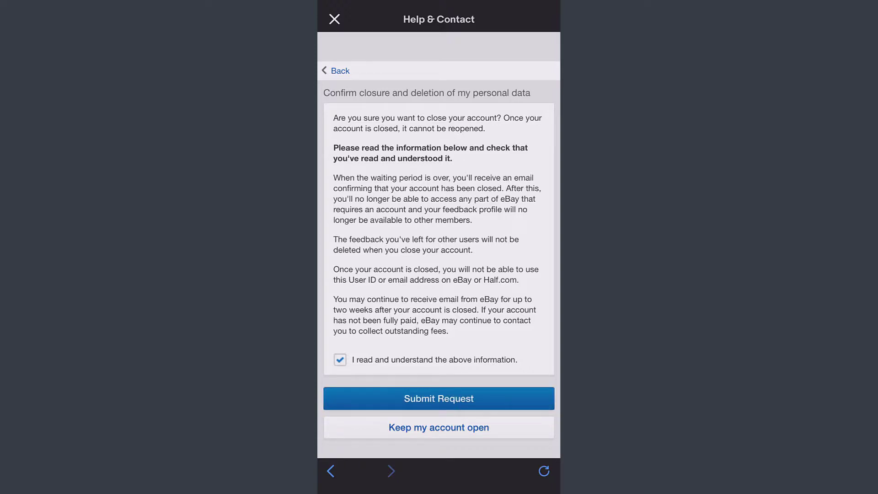
{"action": "left_click", "coordinate": [439, 399]}
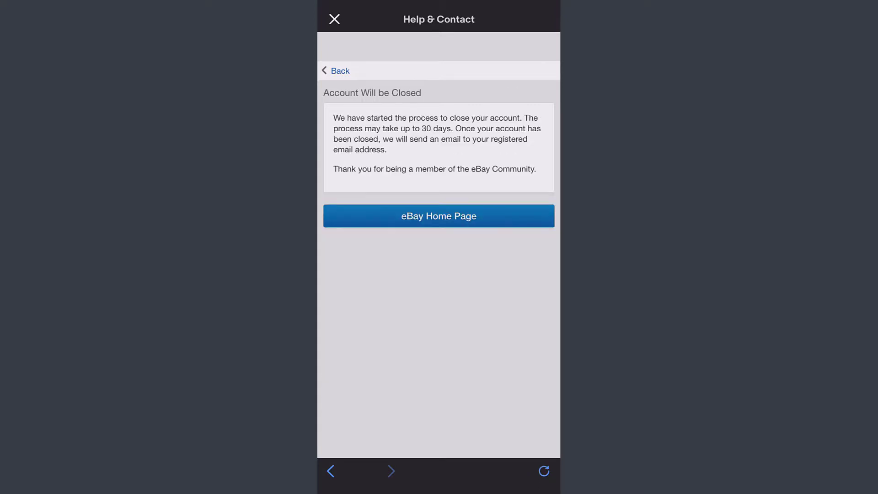